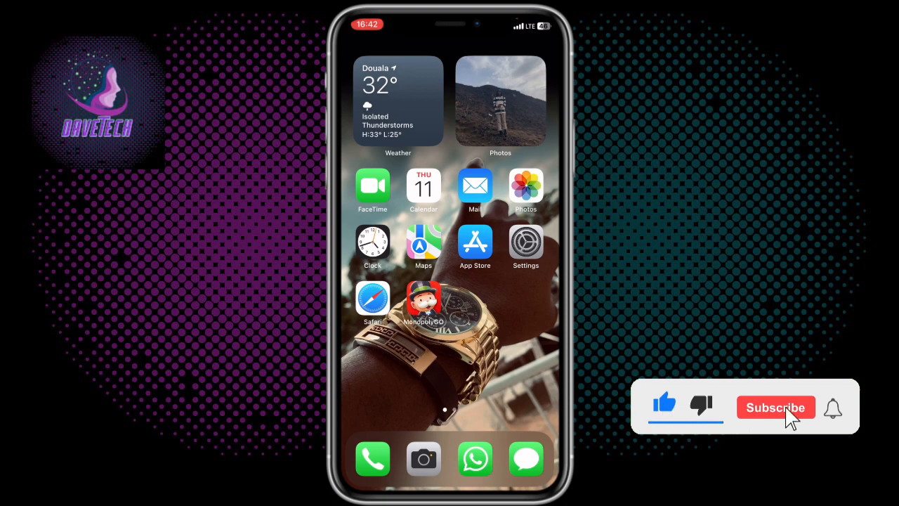
# Launch the App Store from the Home Screen icon.
pyautogui.click(475, 244)
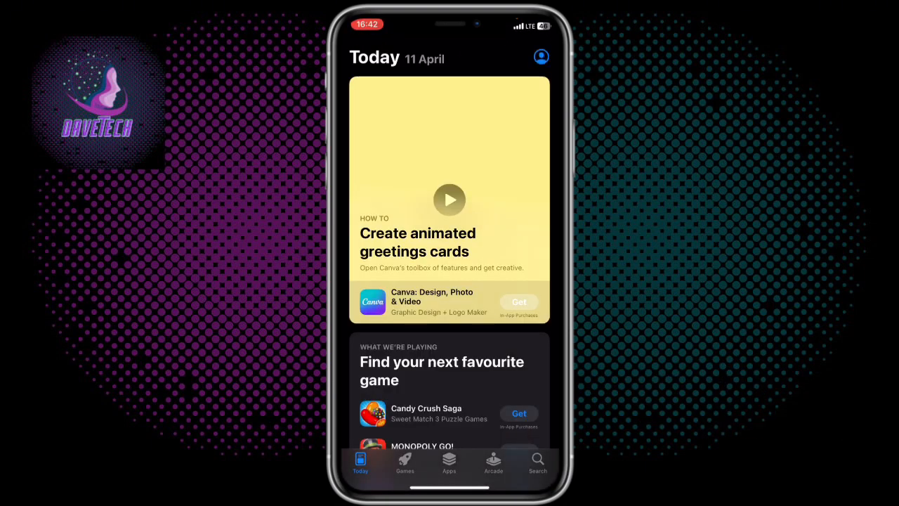
# Open the Apple ID account's Country/Region list and scroll to its end.
pyautogui.click(541, 57)
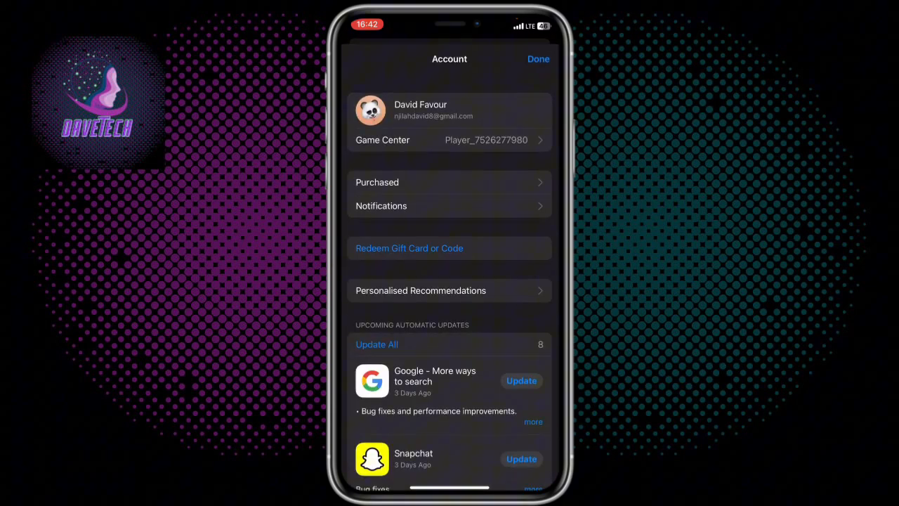
pyautogui.click(450, 111)
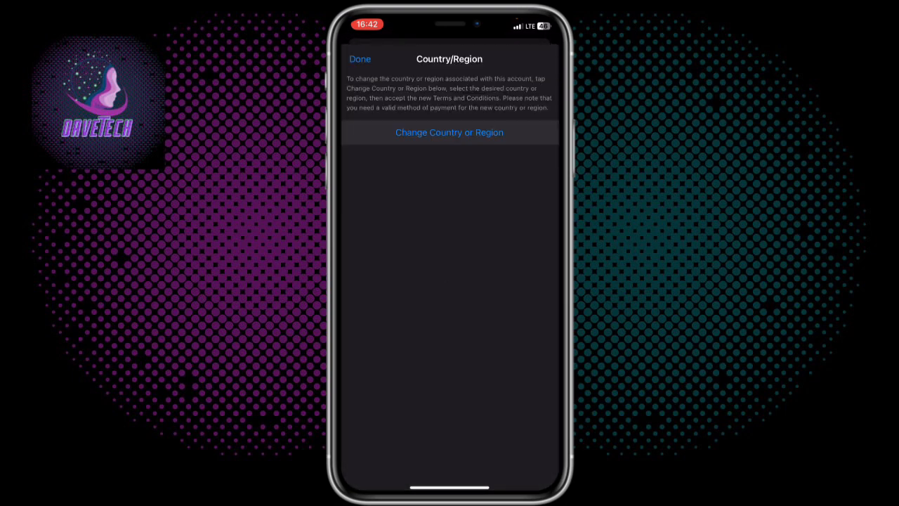
pyautogui.click(449, 132)
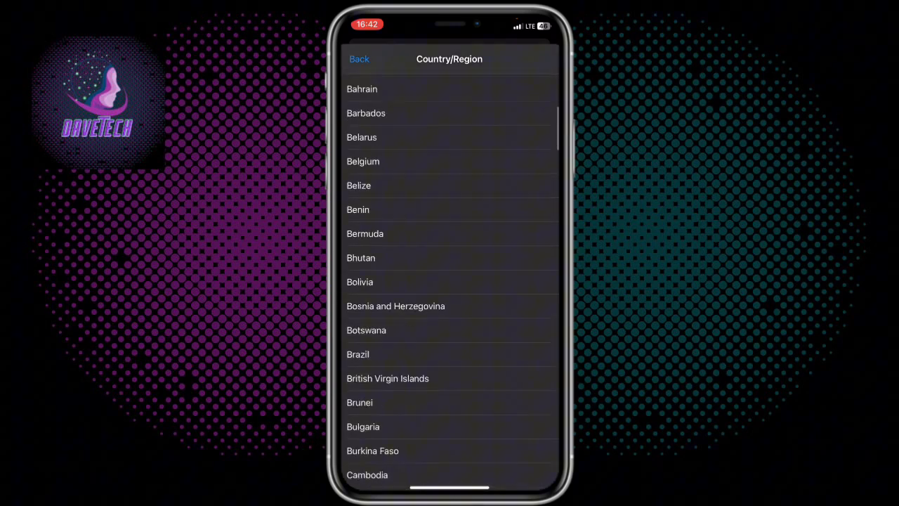
pyautogui.scroll(-3)
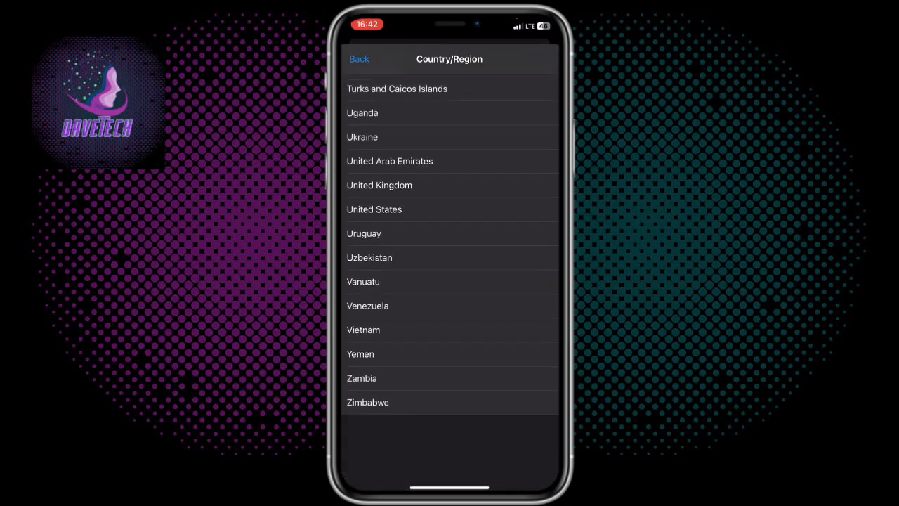